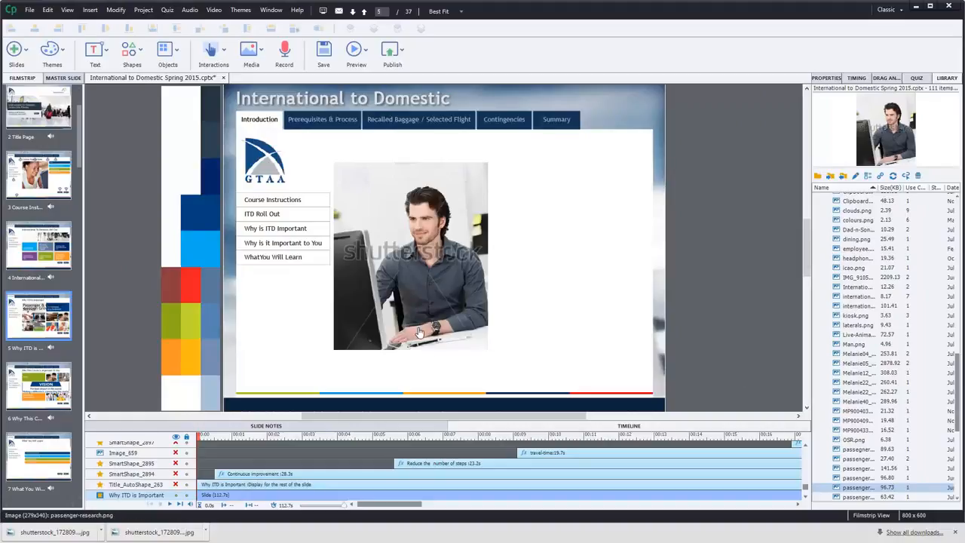
mouse_move(419, 332)
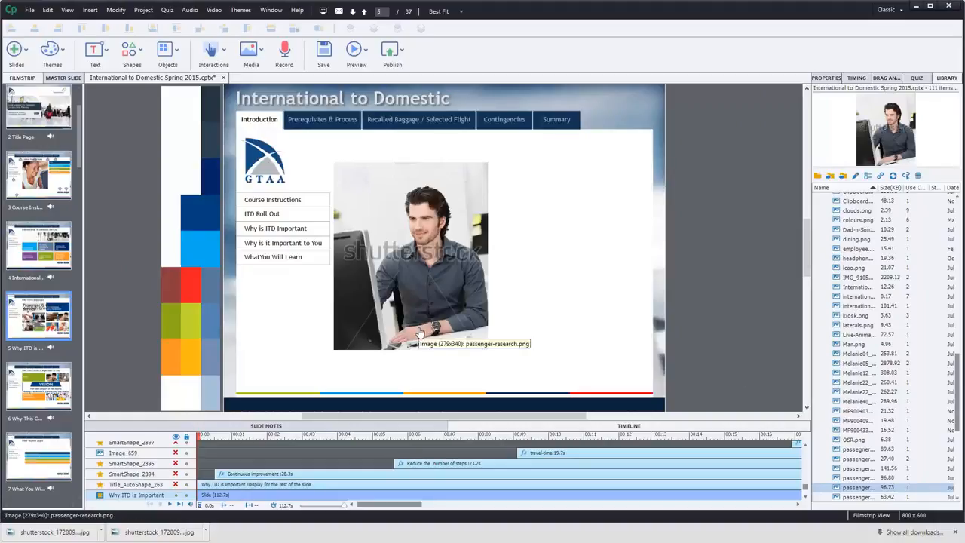
mouse_move(526, 268)
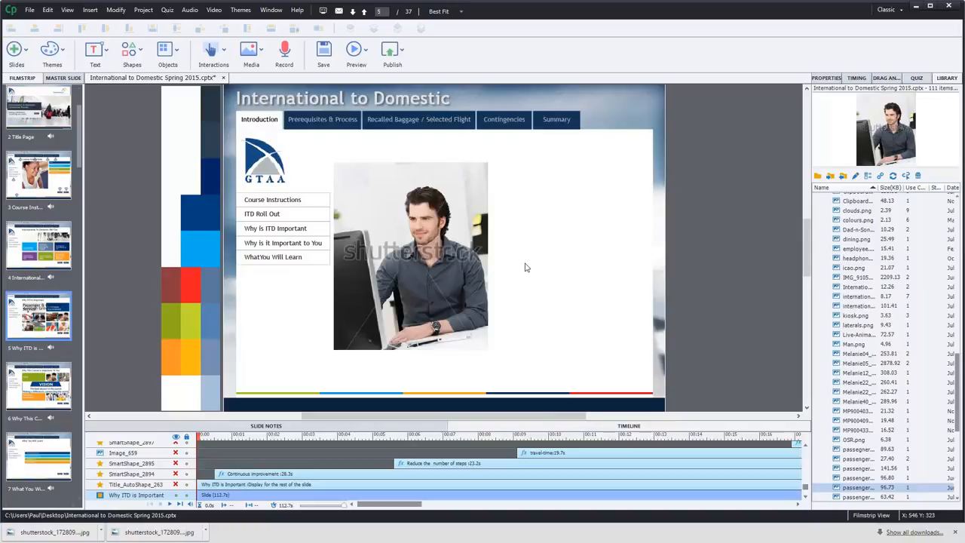
mouse_move(467, 191)
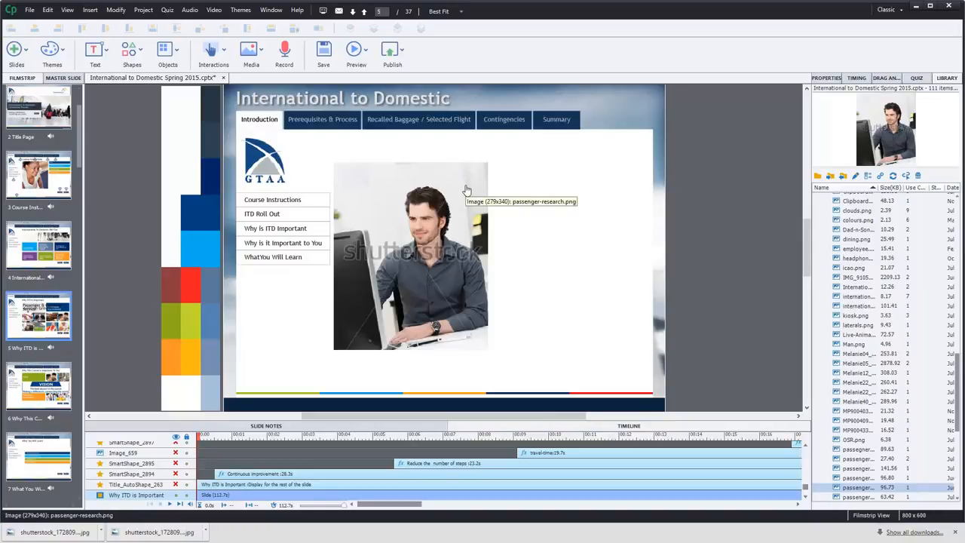
mouse_move(400, 196)
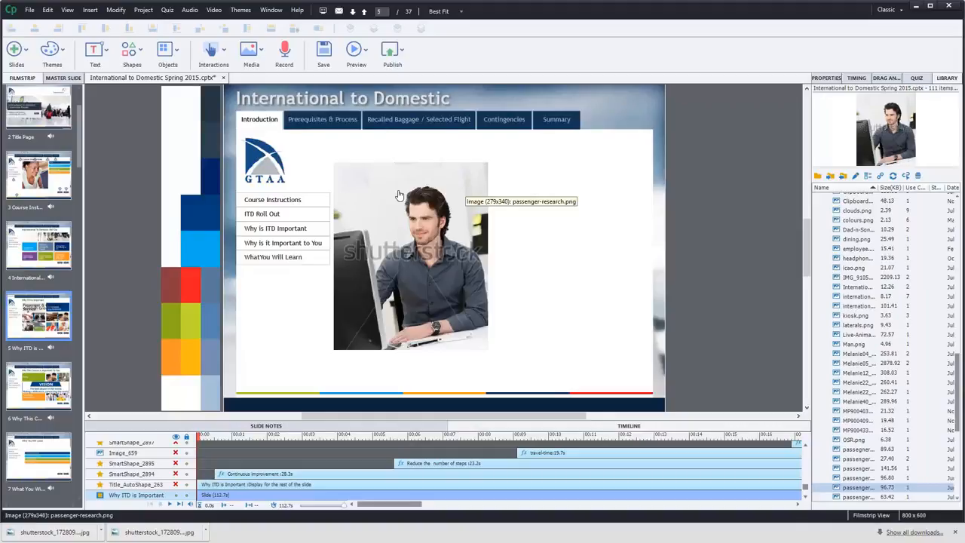
mouse_move(400, 194)
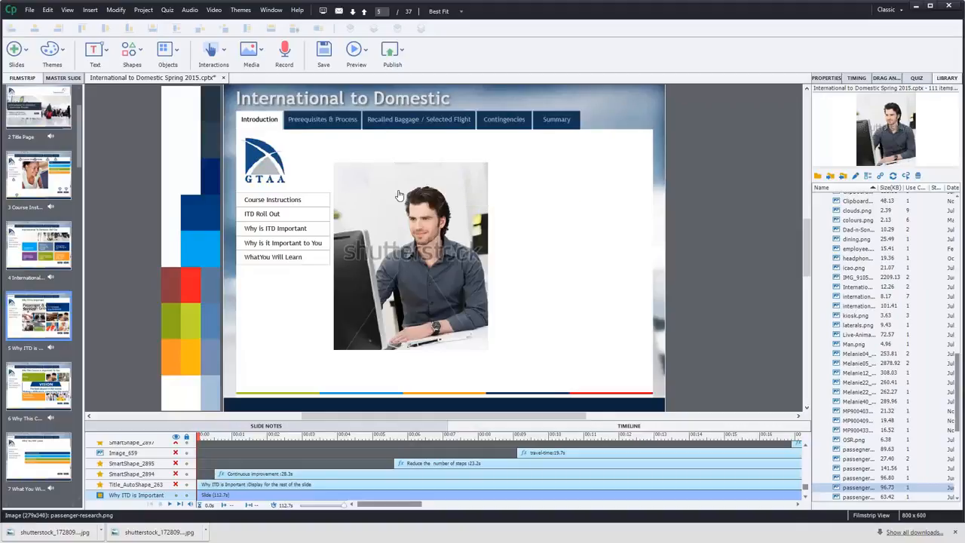
mouse_move(578, 262)
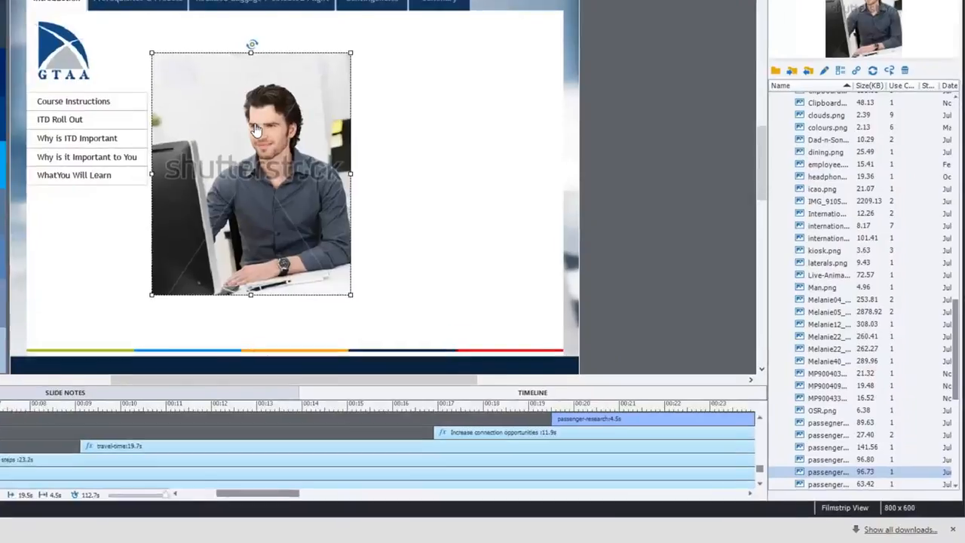
Step: Show the context menu for the watermarked passenger-research.png photo on the slide
right_click(257, 128)
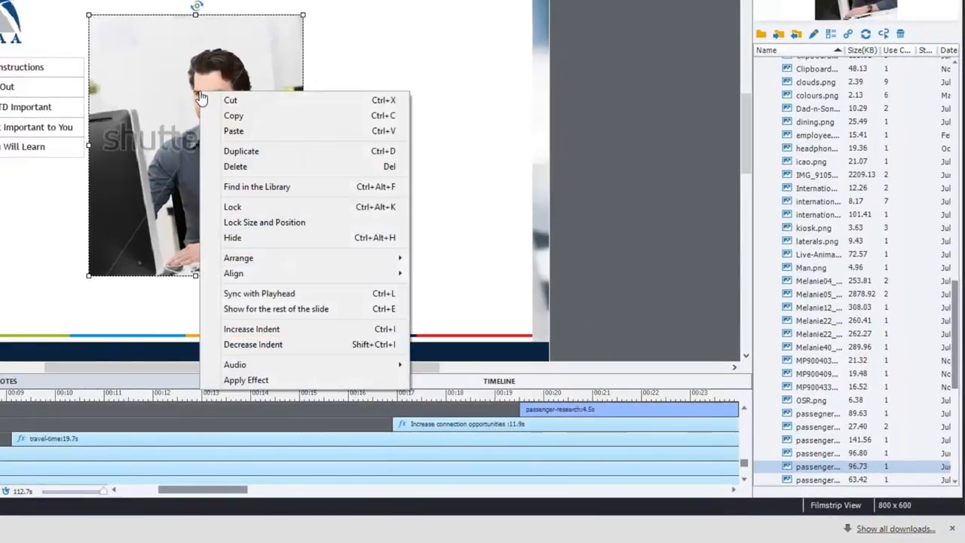
mouse_move(274, 187)
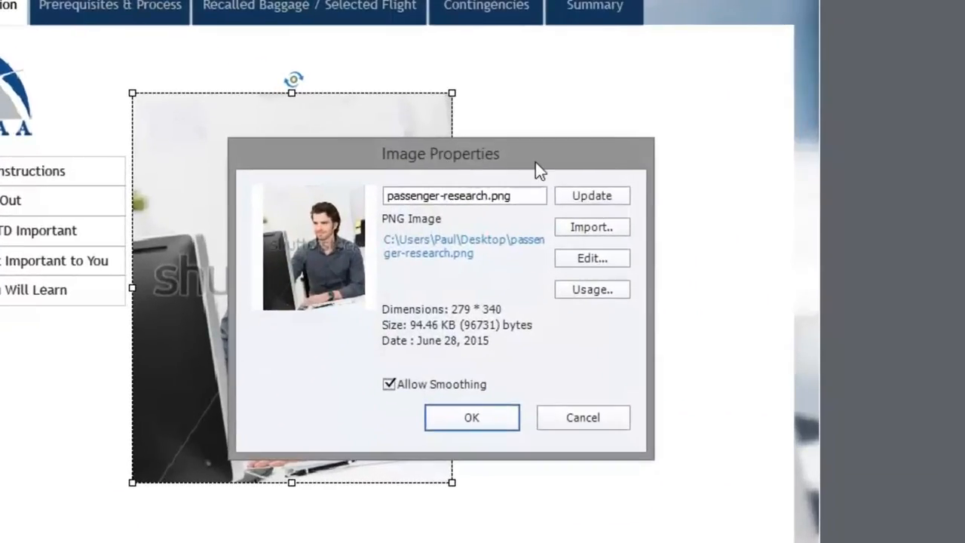
mouse_move(452, 451)
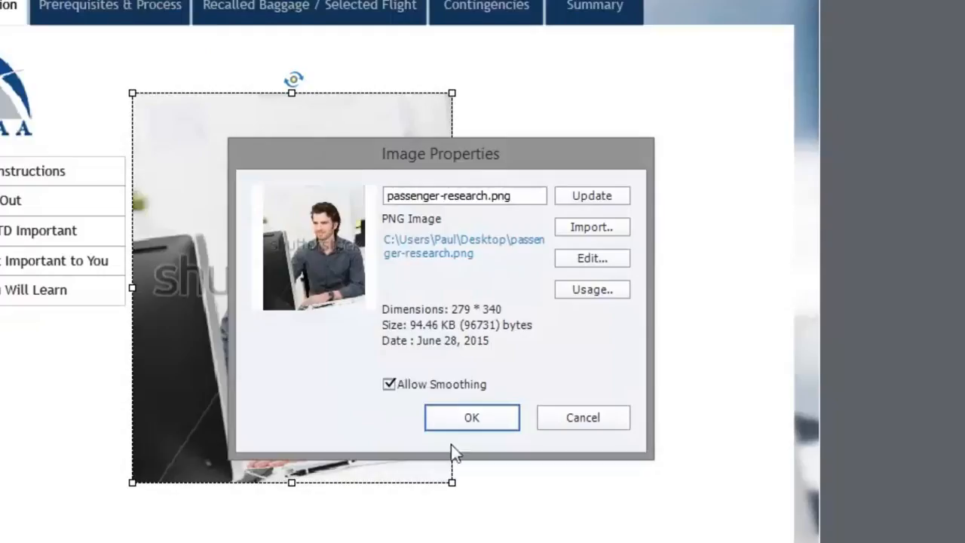
mouse_move(470, 269)
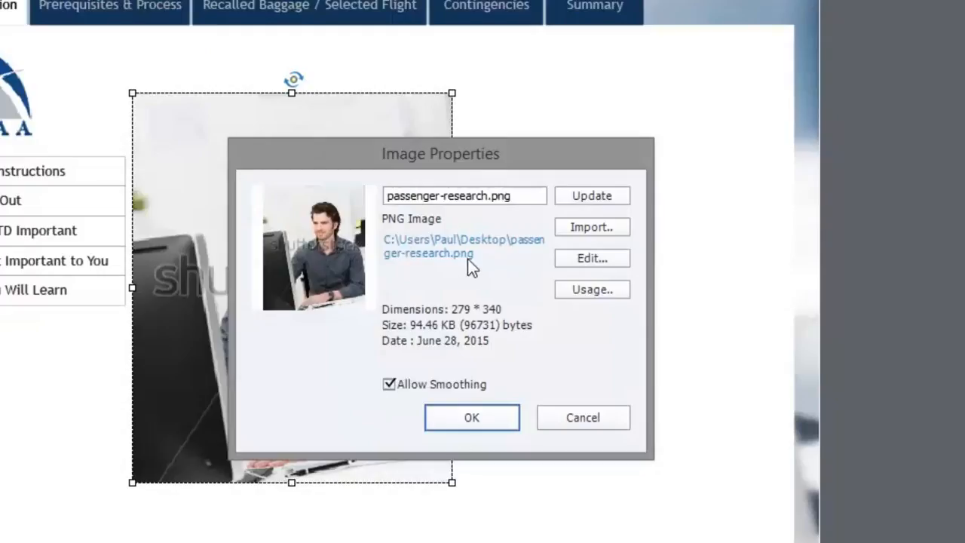
mouse_move(420, 250)
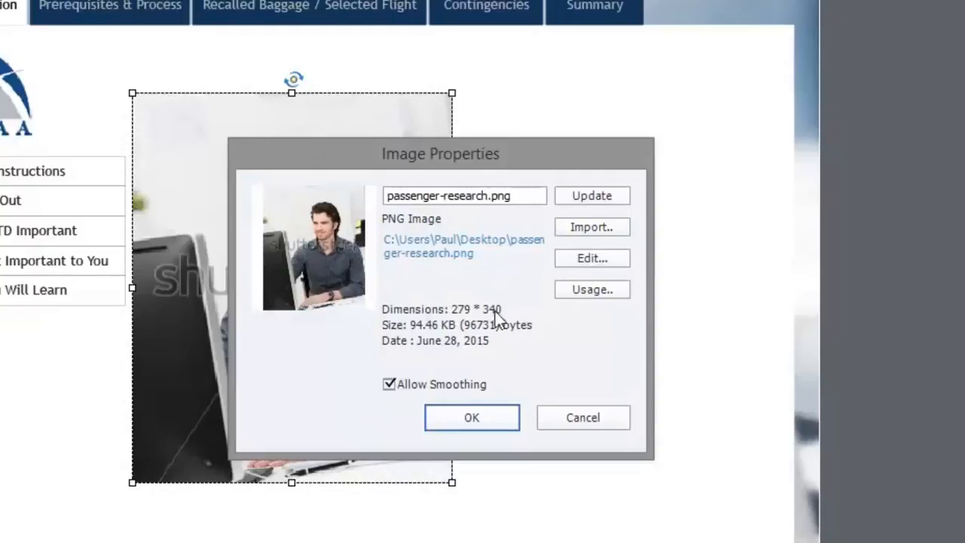
mouse_move(522, 317)
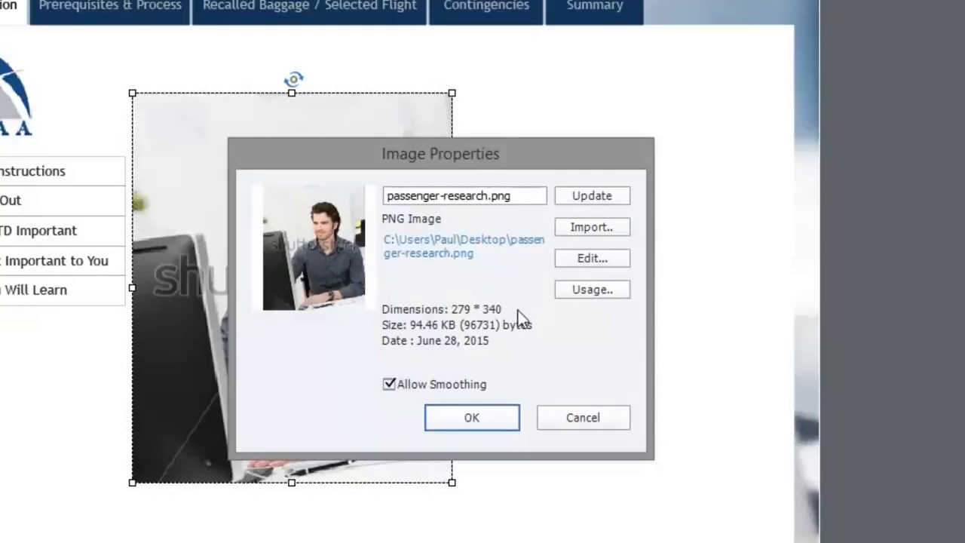
mouse_move(476, 324)
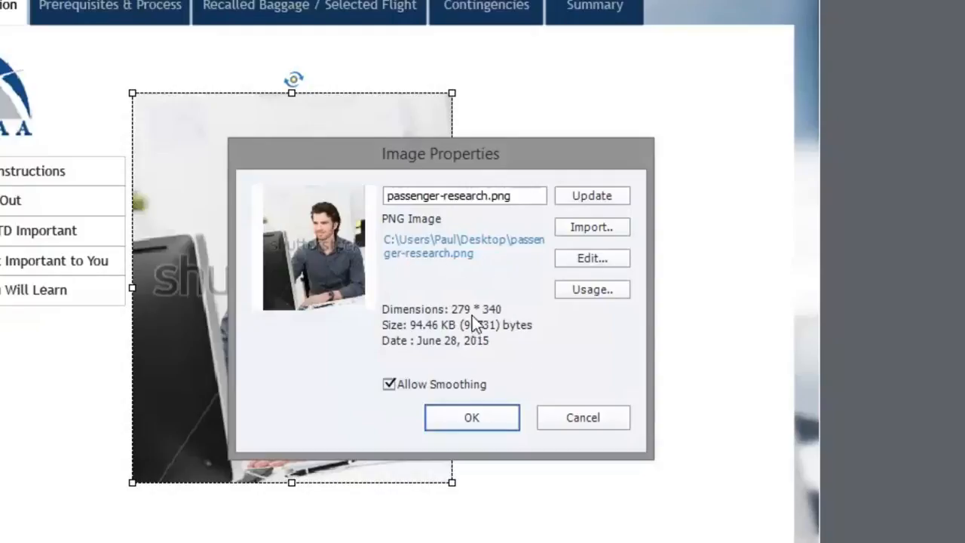
mouse_move(498, 390)
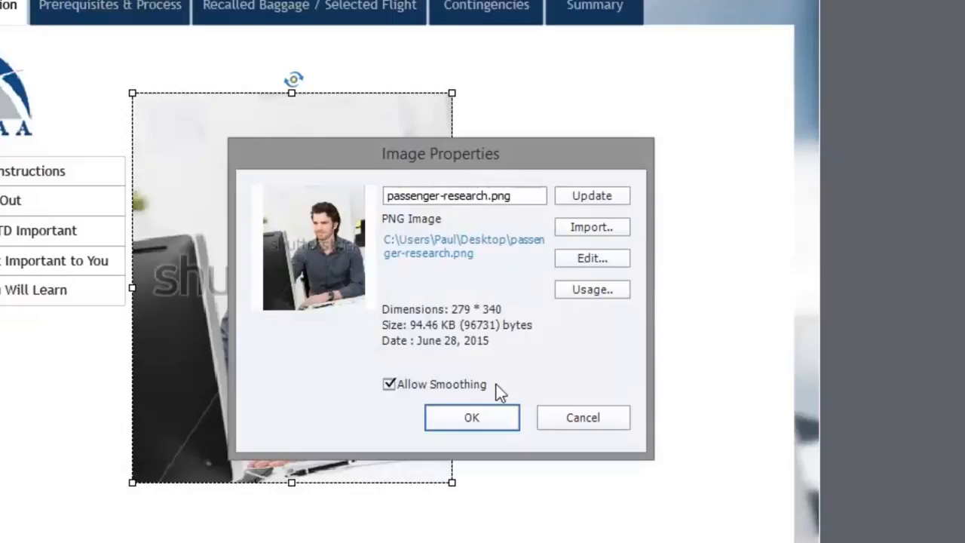
mouse_move(621, 189)
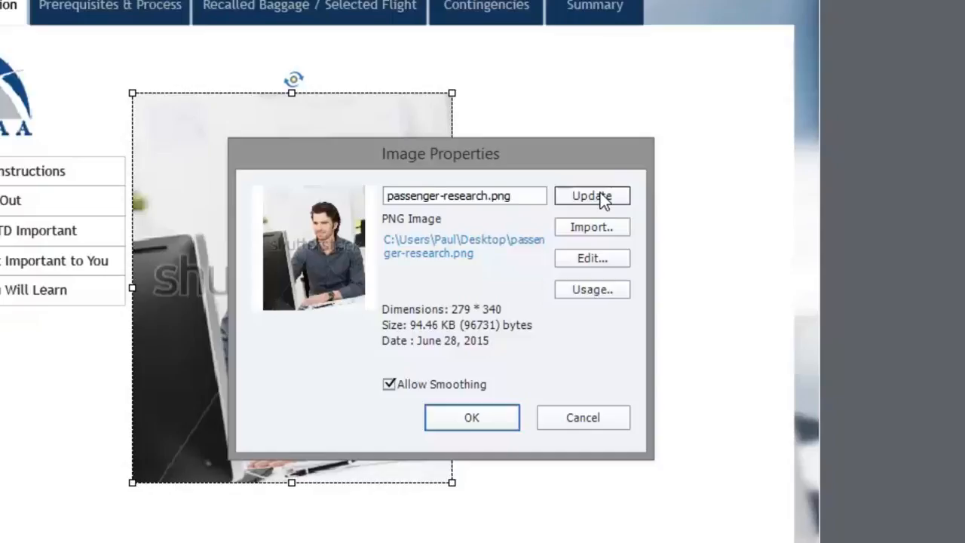
mouse_move(369, 212)
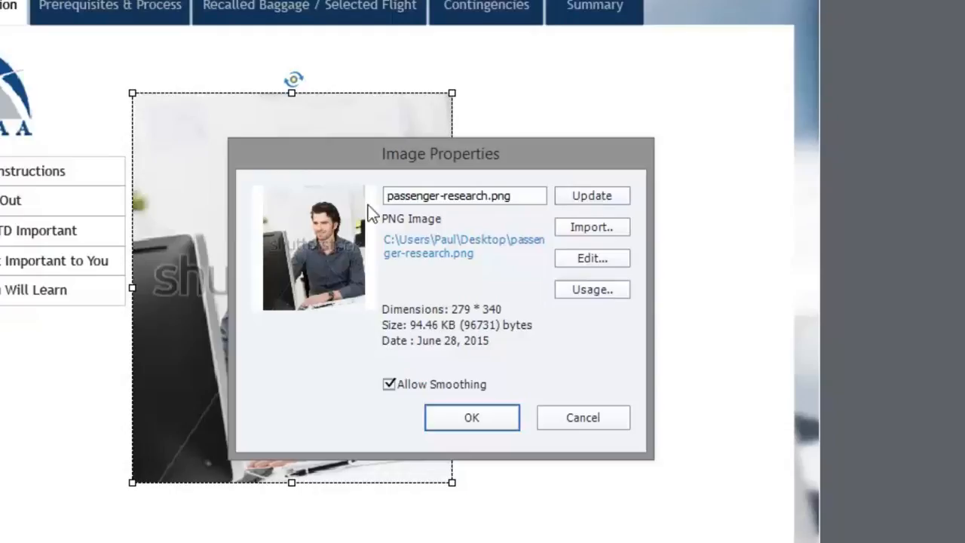
mouse_move(591, 226)
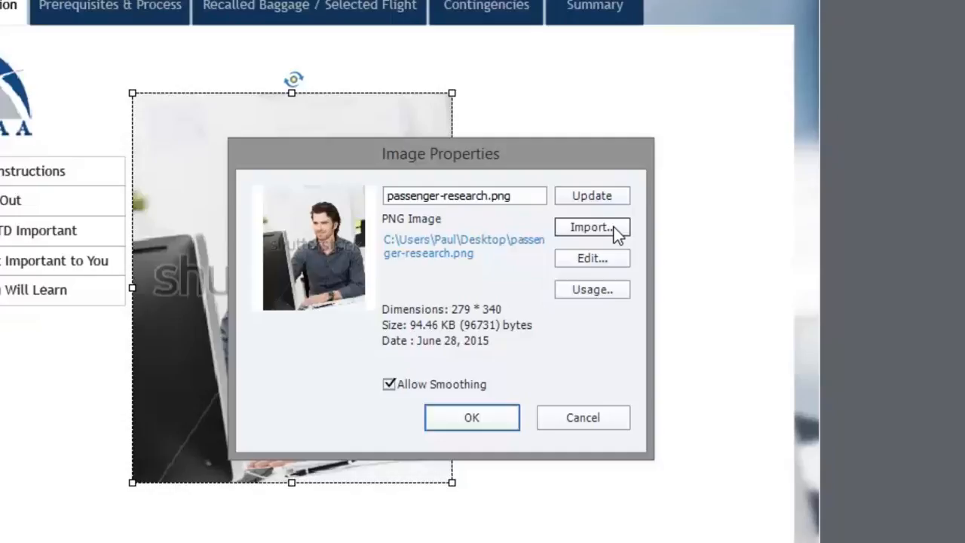
mouse_move(616, 238)
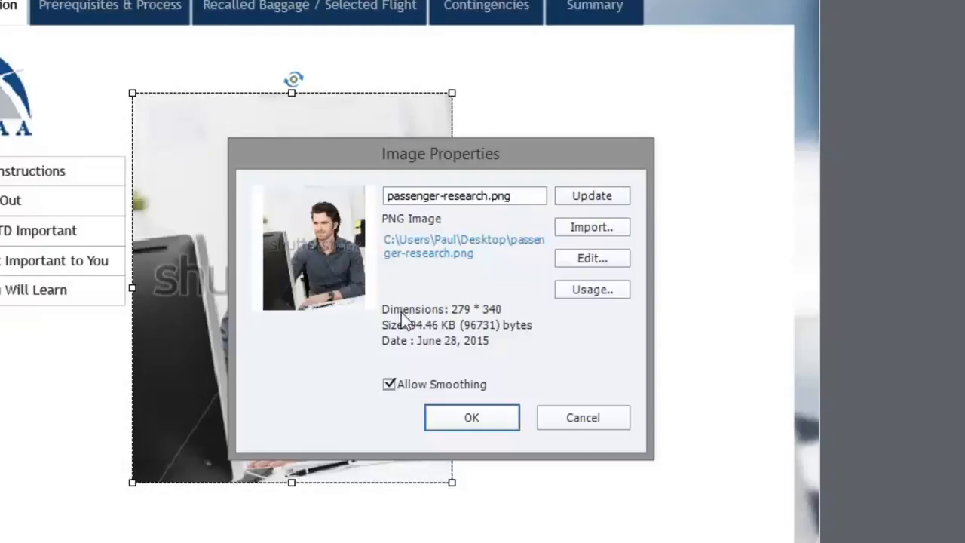
mouse_move(591, 227)
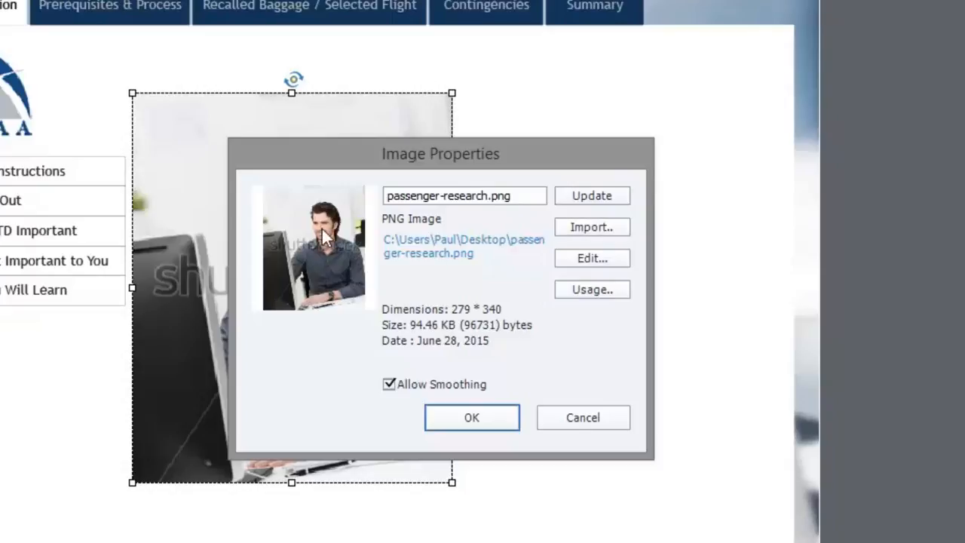
mouse_move(353, 265)
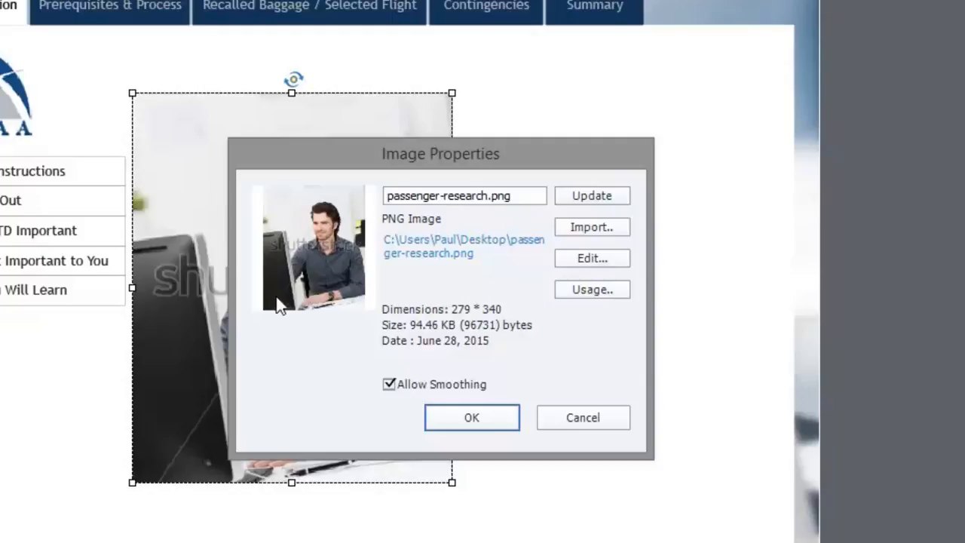
mouse_move(363, 315)
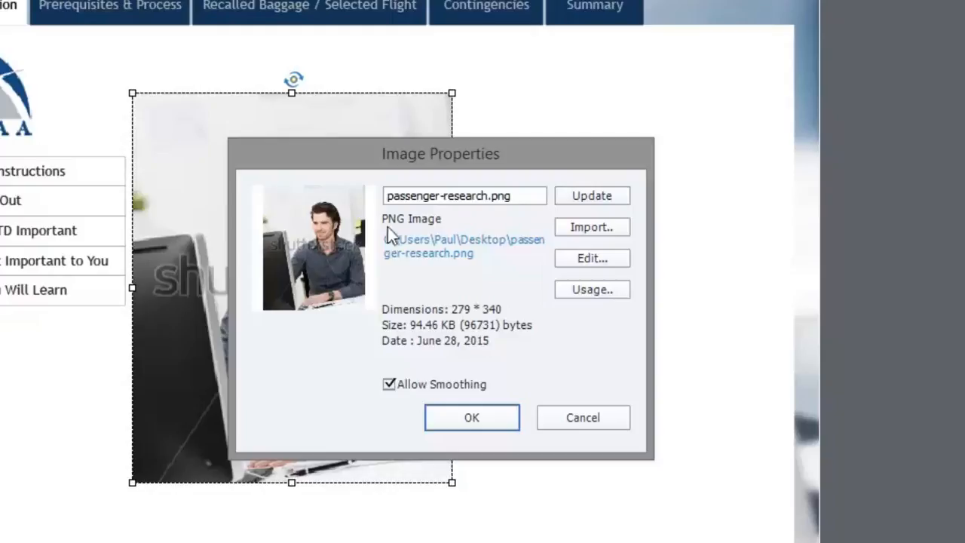
mouse_move(440, 315)
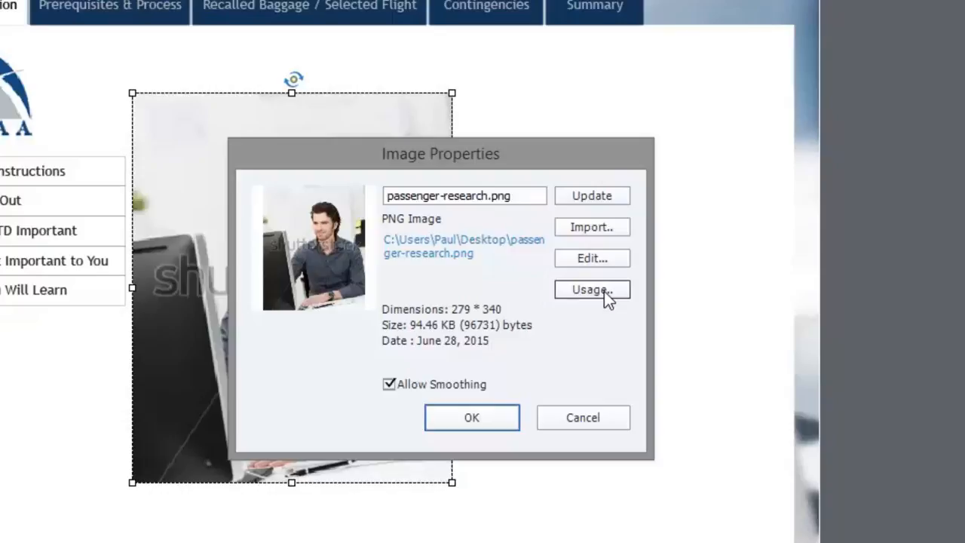
click(592, 290)
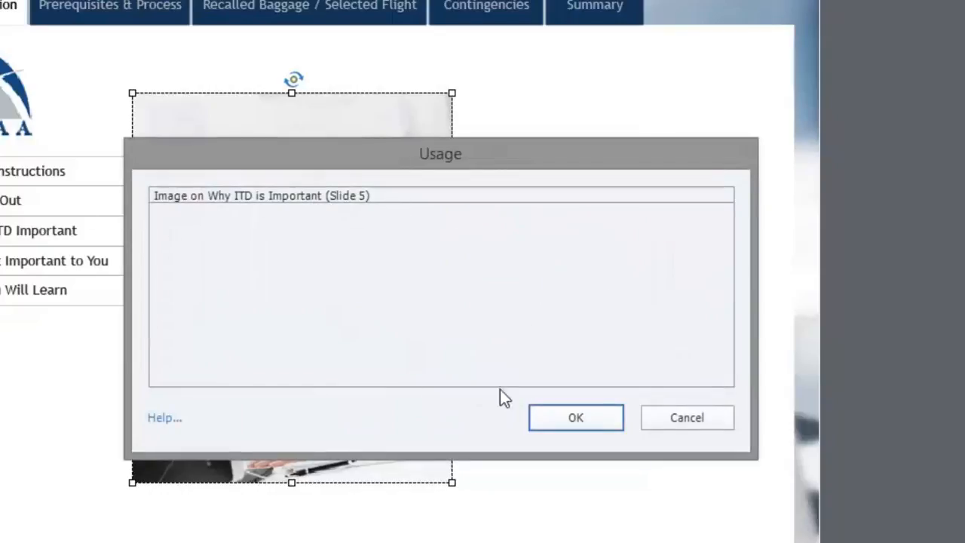
mouse_move(410, 208)
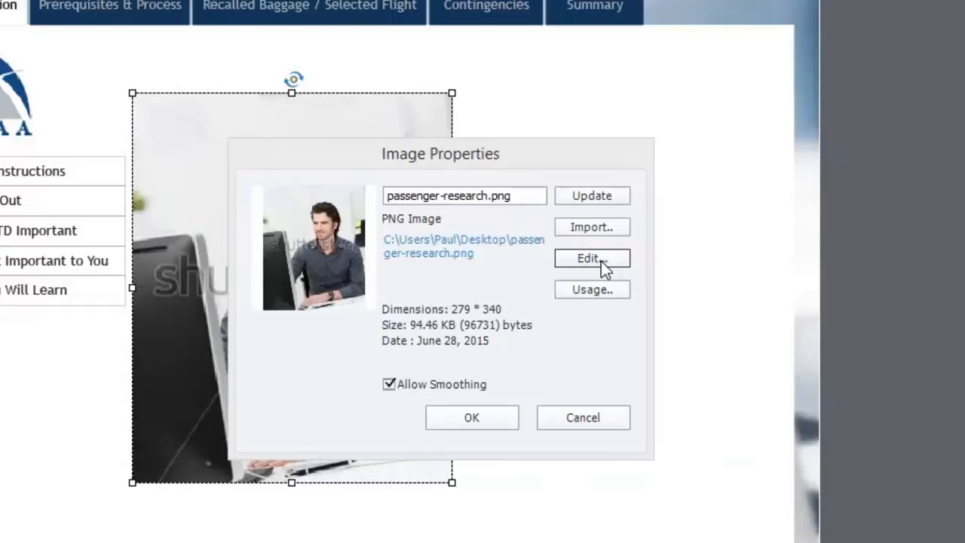
Step: Send passenger-research.png to Photoshop via Edit... and maximize the Photoshop window
click(591, 258)
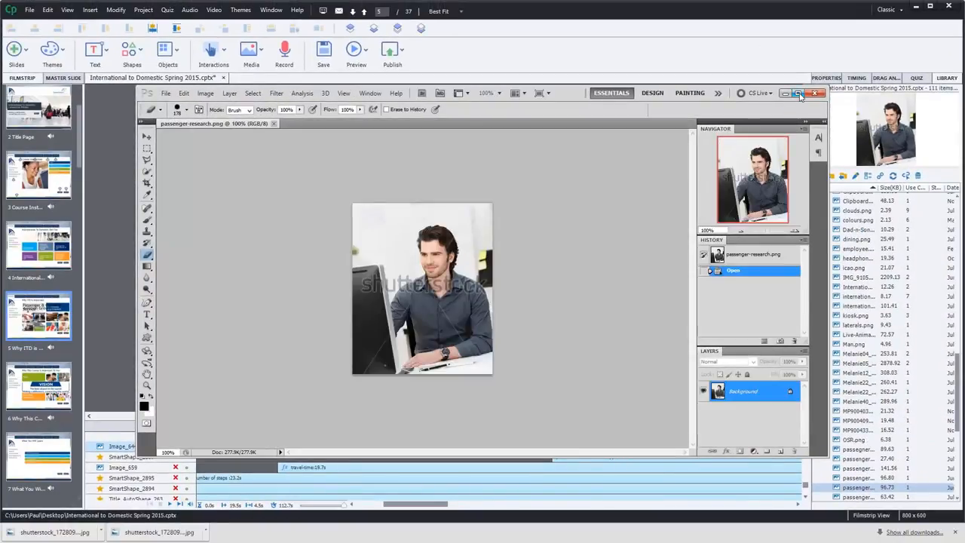
mouse_move(798, 94)
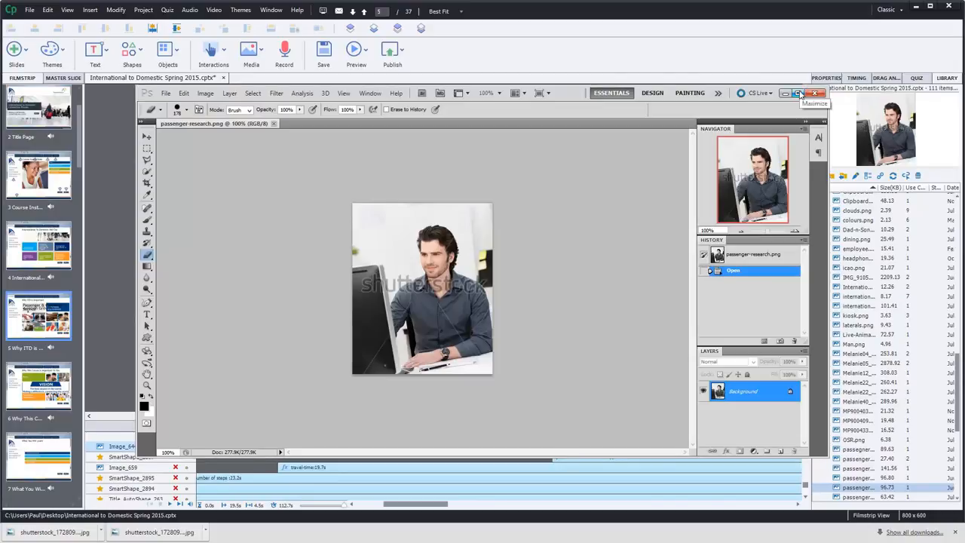
click(815, 93)
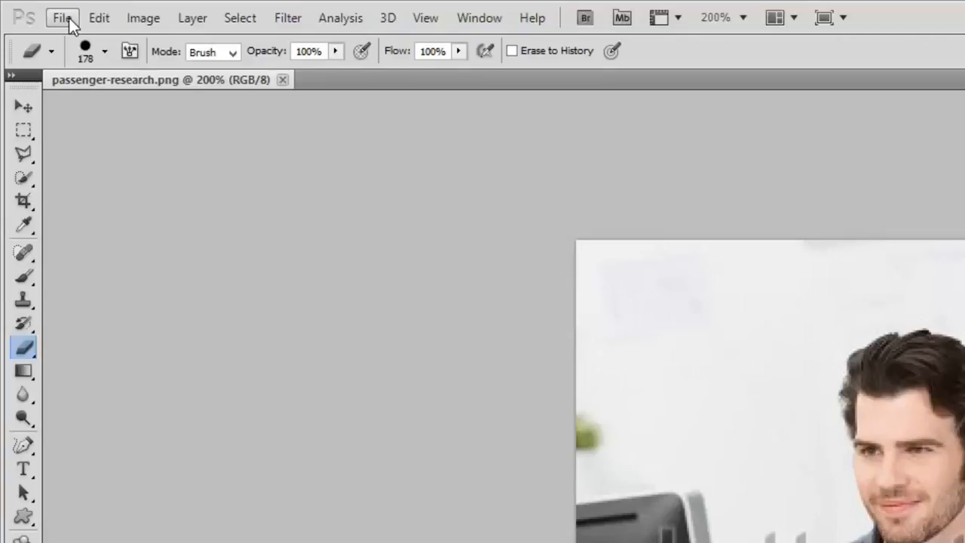
Step: Open shutterstock_172809092.jpg from the Desktop through File > Open
click(62, 18)
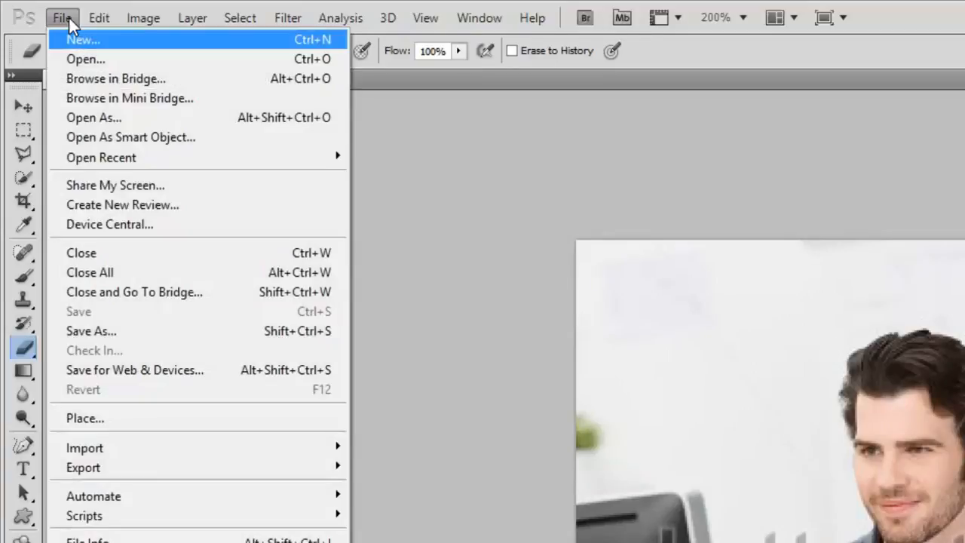
mouse_move(85, 59)
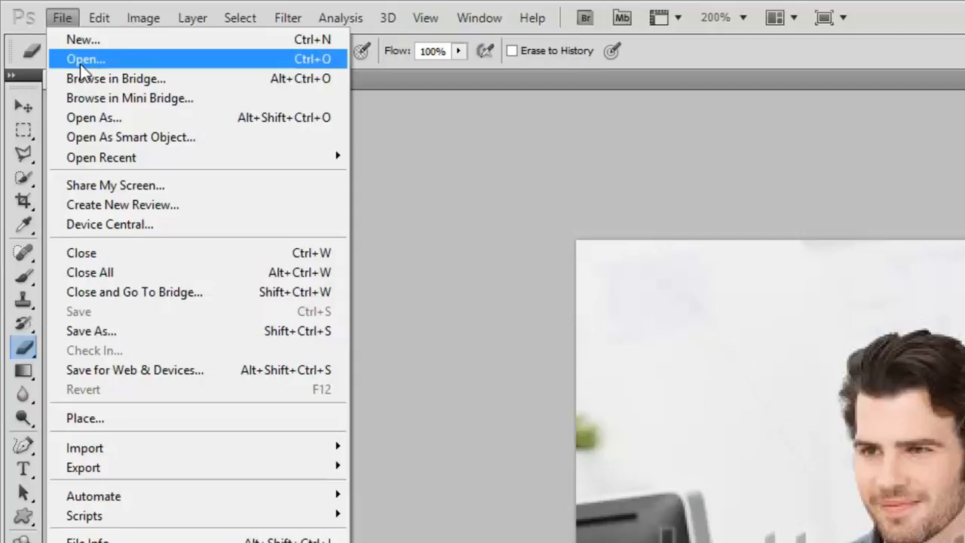
click(85, 58)
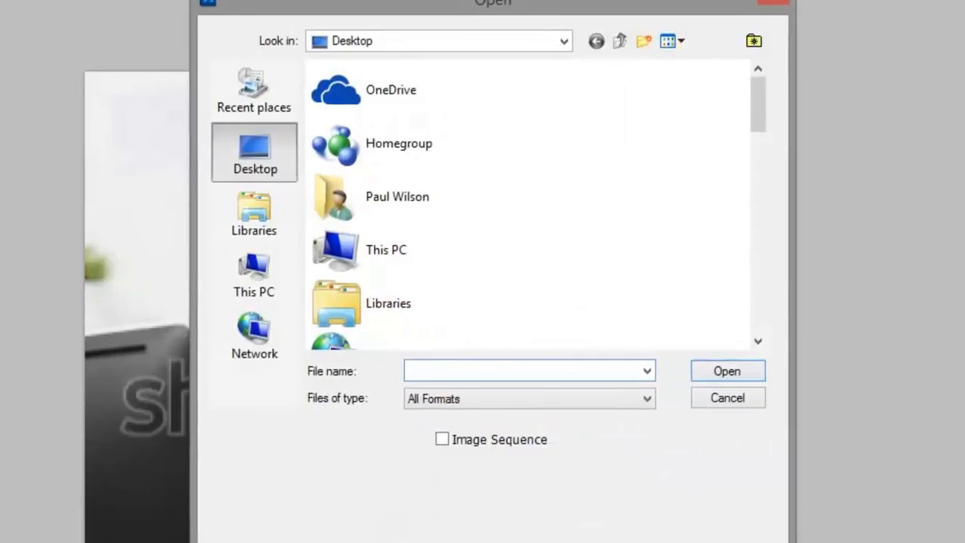
scroll(down, 3)
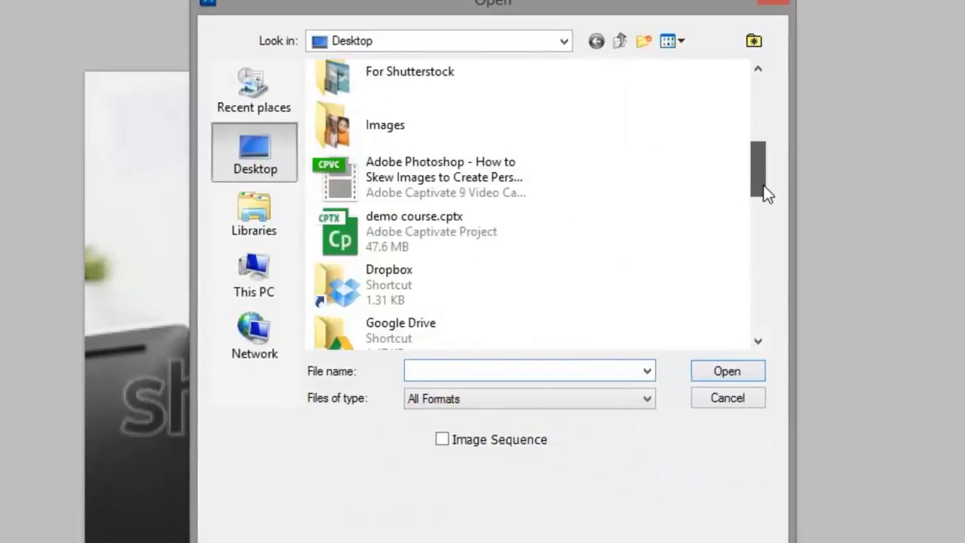
scroll(down, 3)
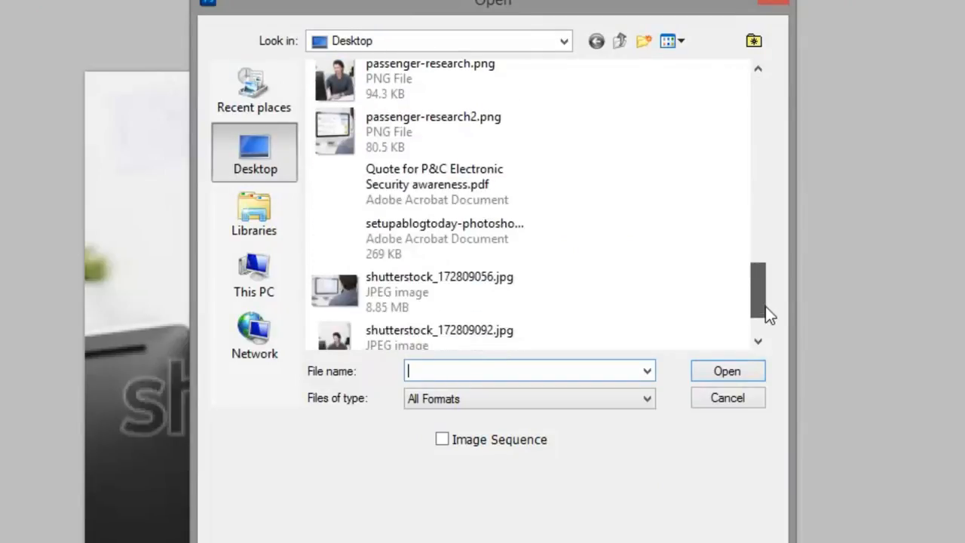
click(441, 337)
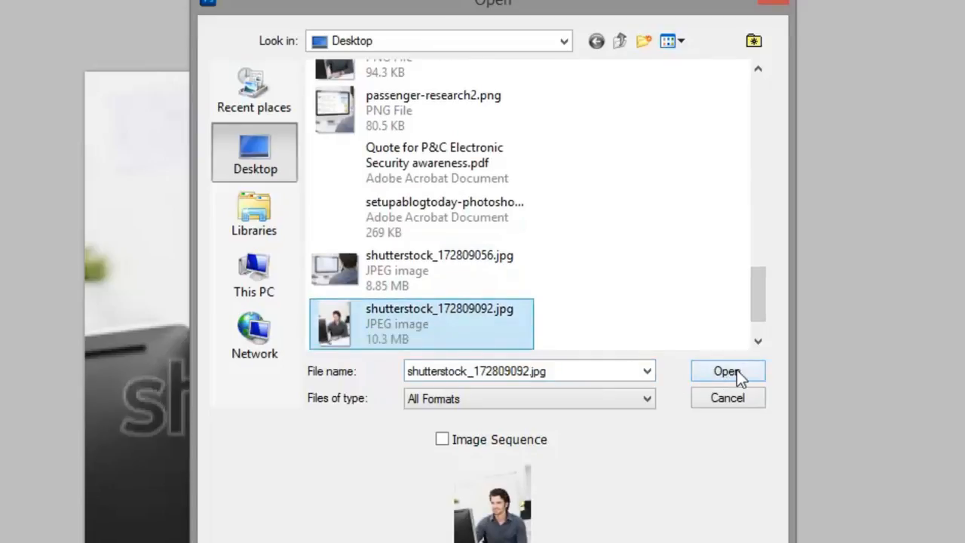
click(727, 371)
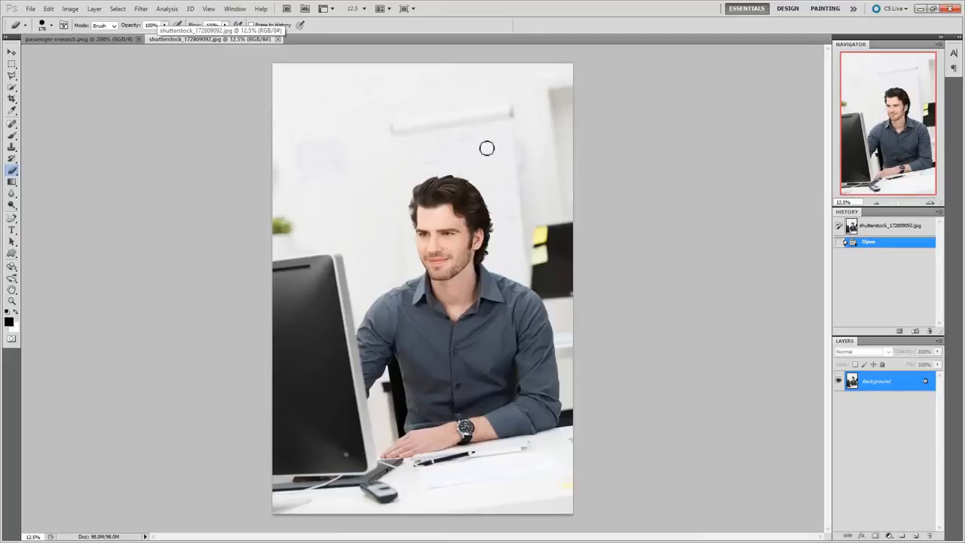
mouse_move(545, 103)
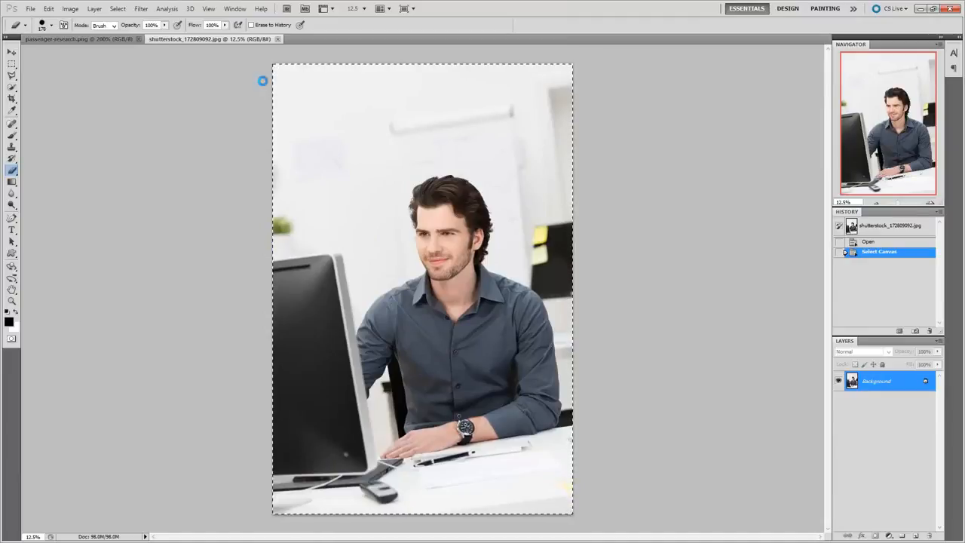
mouse_move(202, 64)
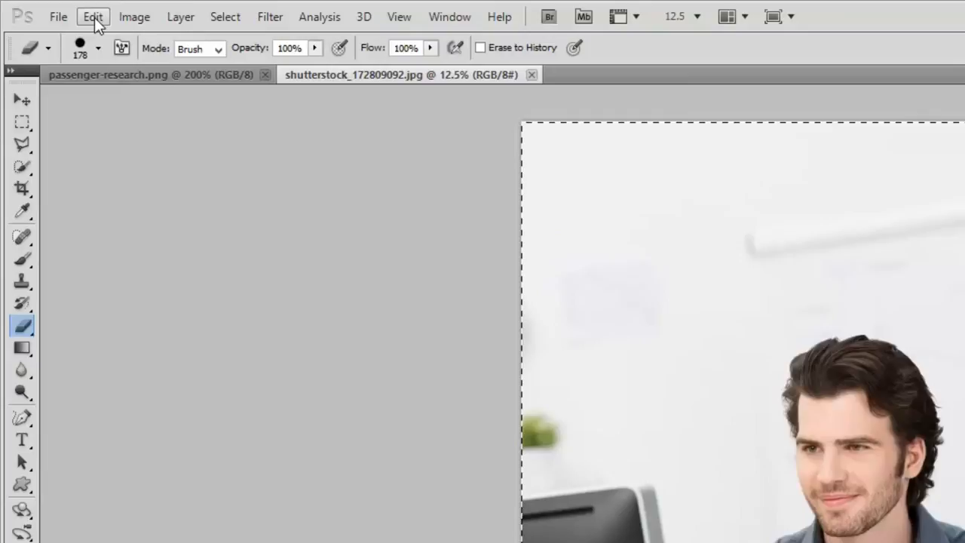
Step: Copy the whole selected Shutterstock photo to the clipboard
click(225, 15)
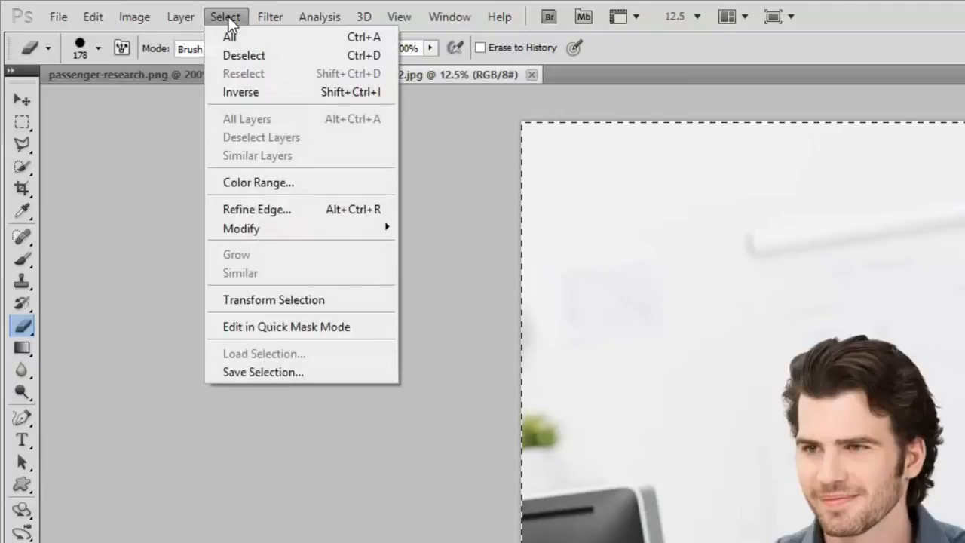
click(94, 16)
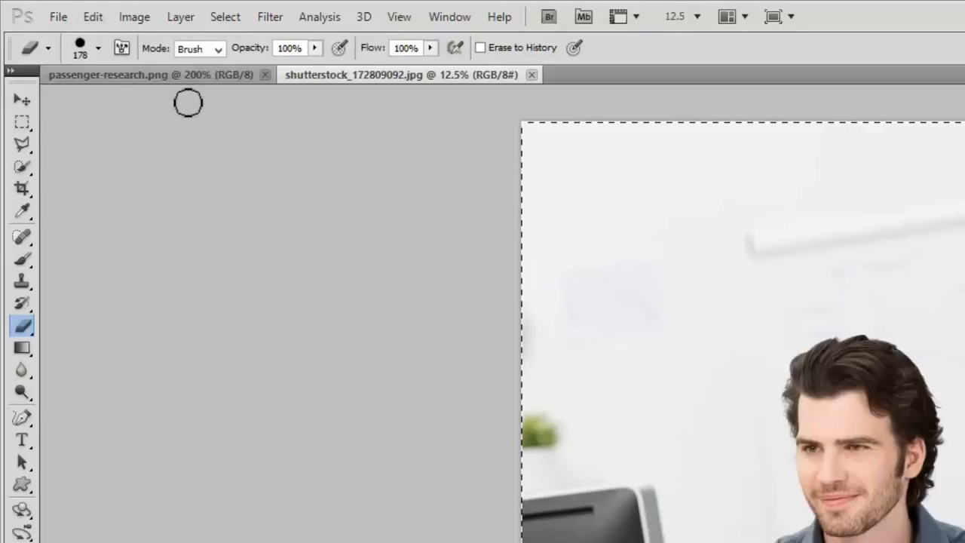
mouse_move(208, 86)
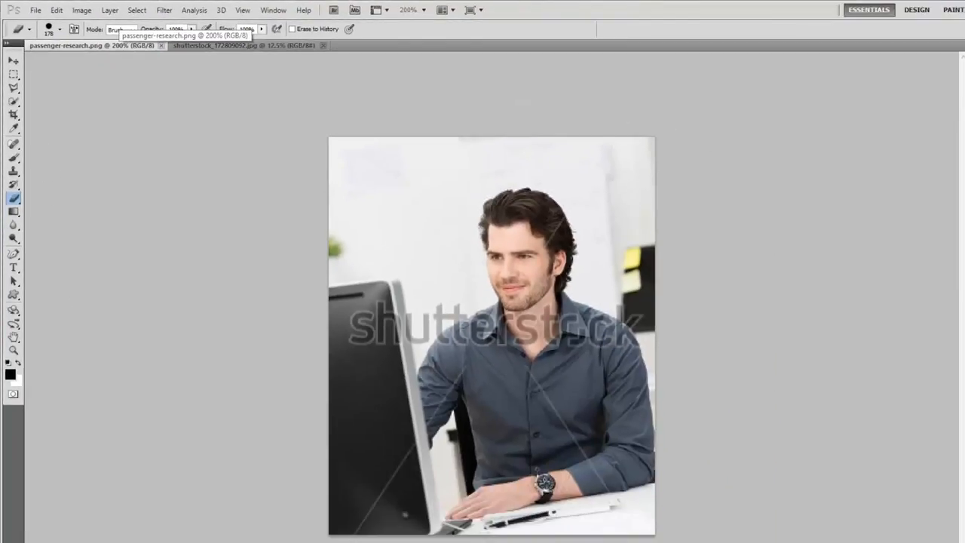
Step: Switch to the watermarked passenger-research.png document to paste the clean photo
click(56, 9)
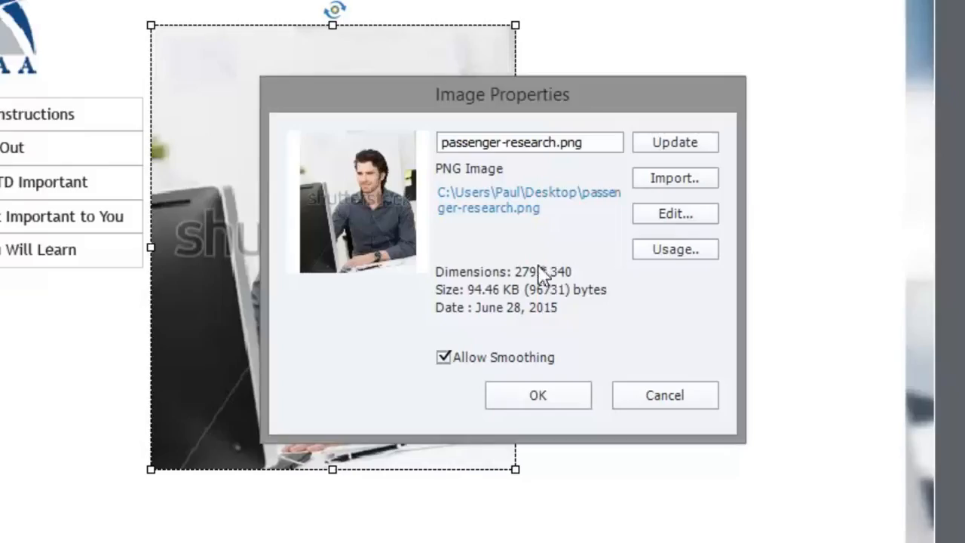
mouse_move(566, 290)
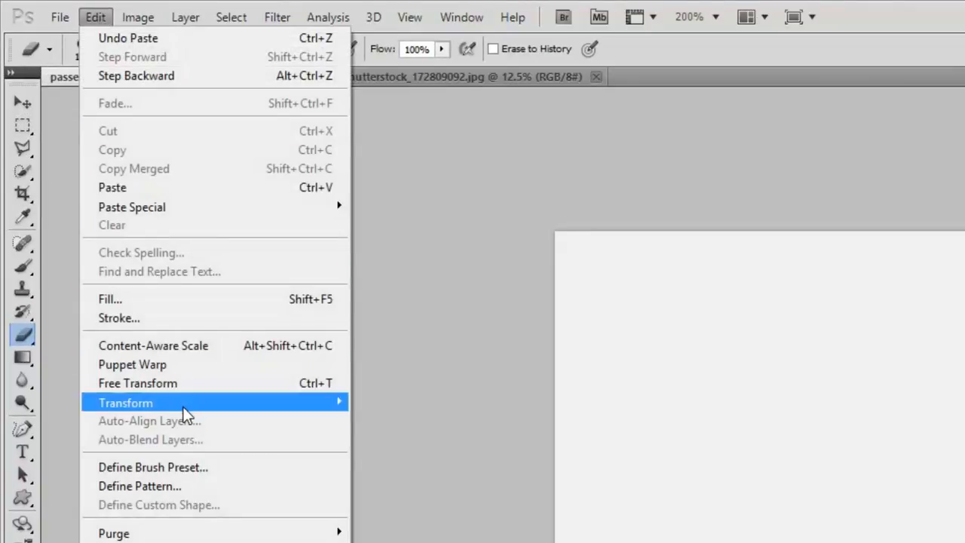
mouse_move(127, 401)
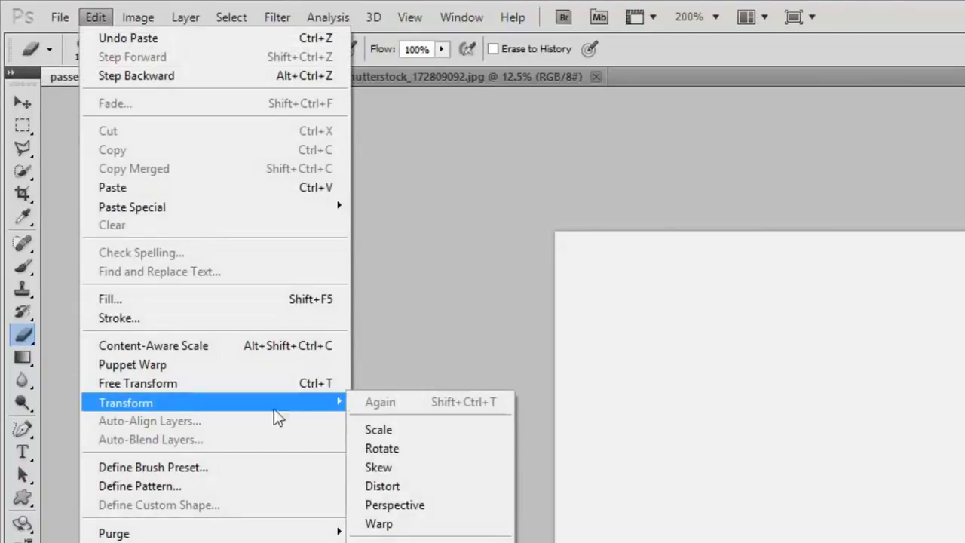
mouse_move(379, 428)
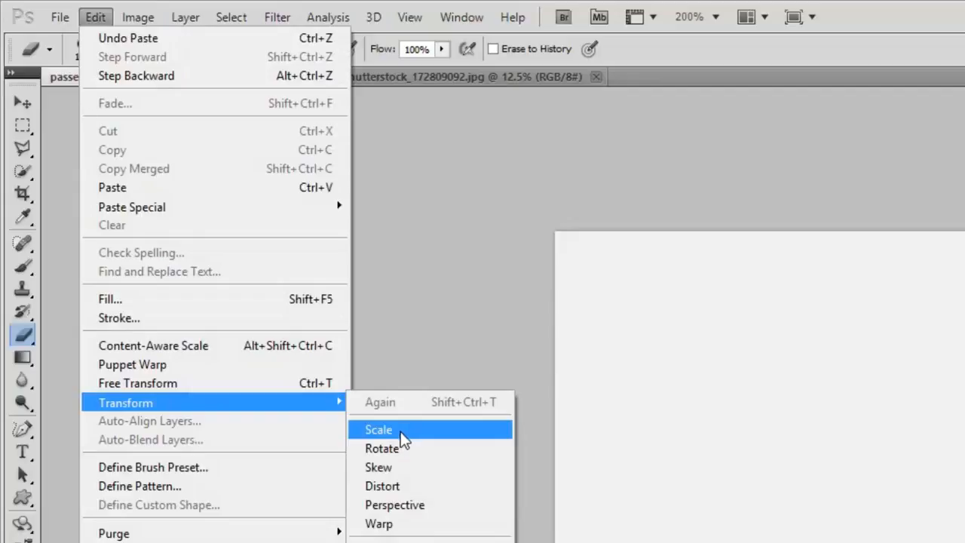
Step: Start an Edit > Transform > Scale on the pasted Layer 1 photo
click(378, 428)
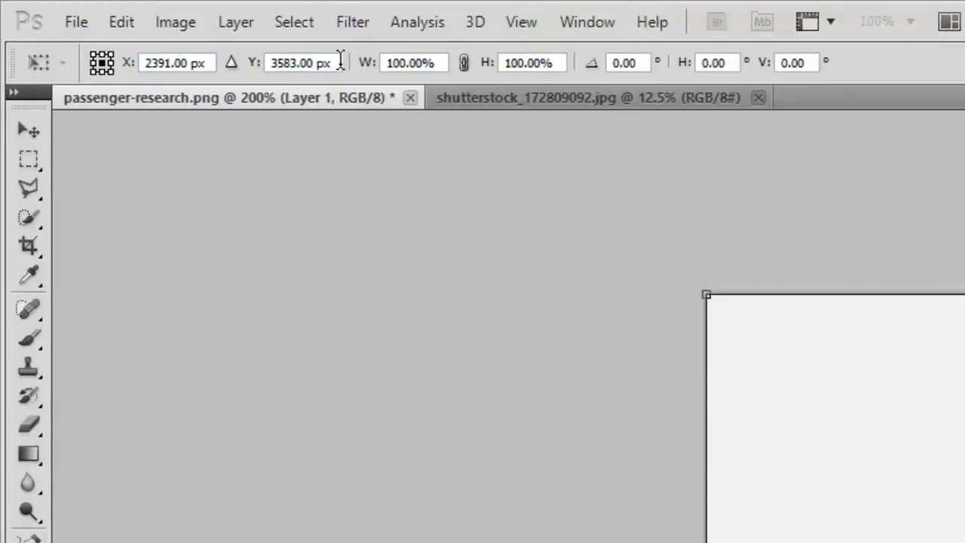
Step: Link width and height, then enter X 1931.00 and scale 10 in the transform options bar
click(411, 62)
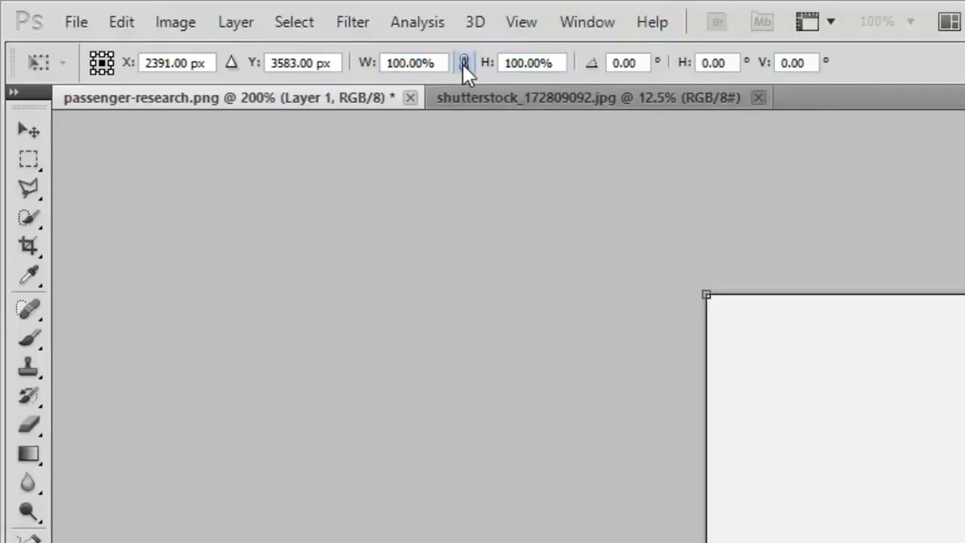
click(464, 62)
text(1920)
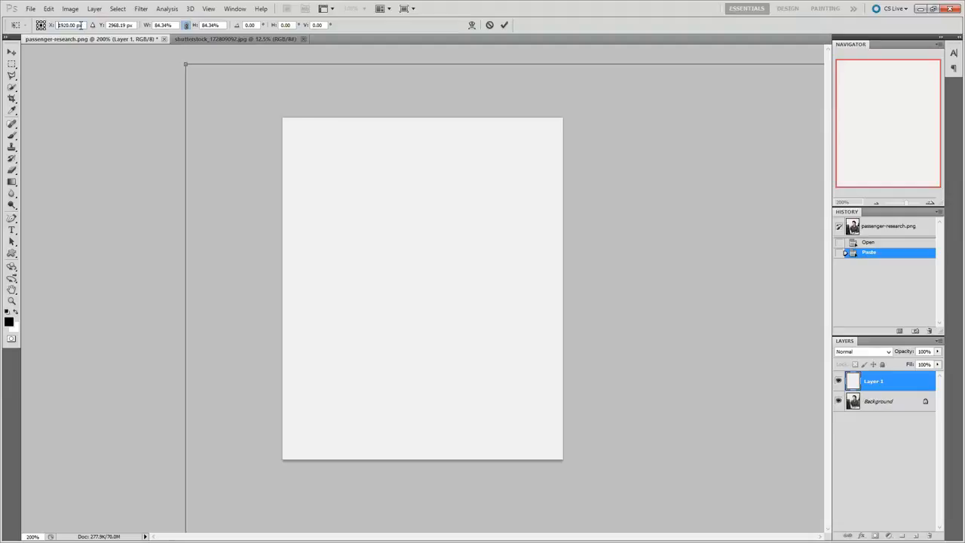
text(1931.00)
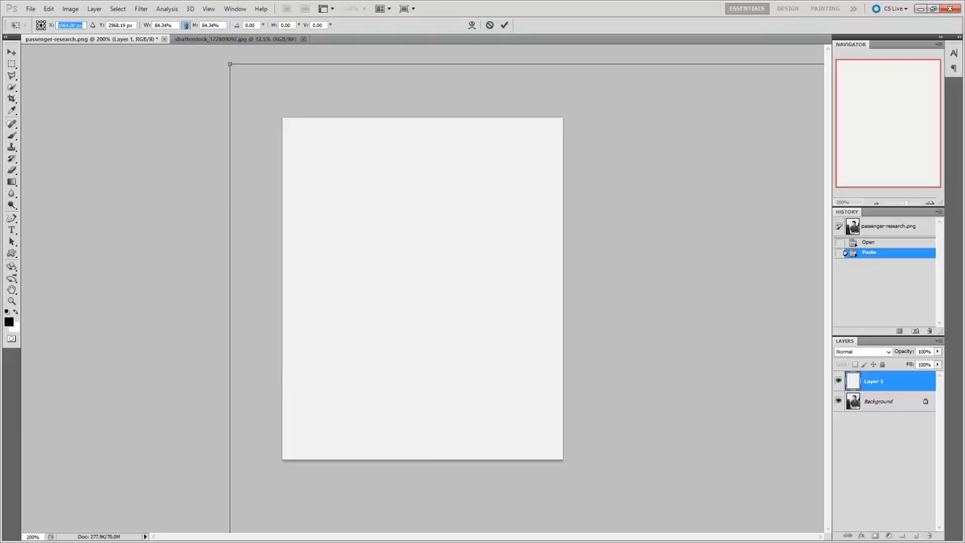
text(109.)
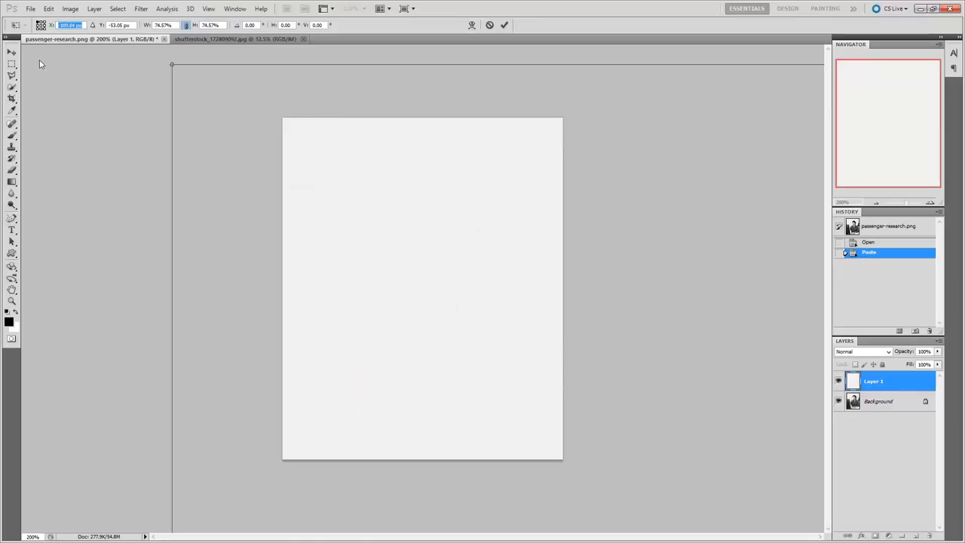
Step: Reduce the W/H scale percentage so Layer 1 shrinks to about 6.5% and fits the canvas
text(0)
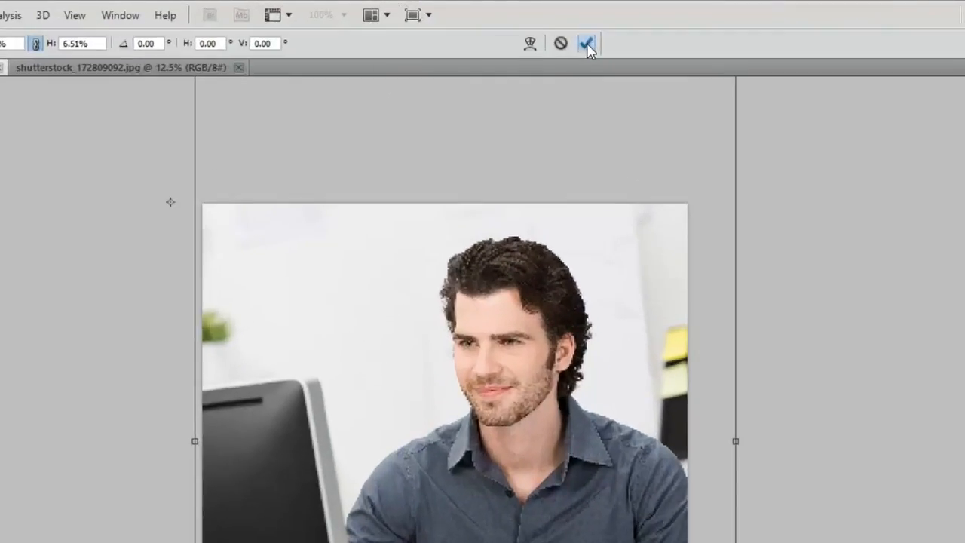
mouse_move(588, 43)
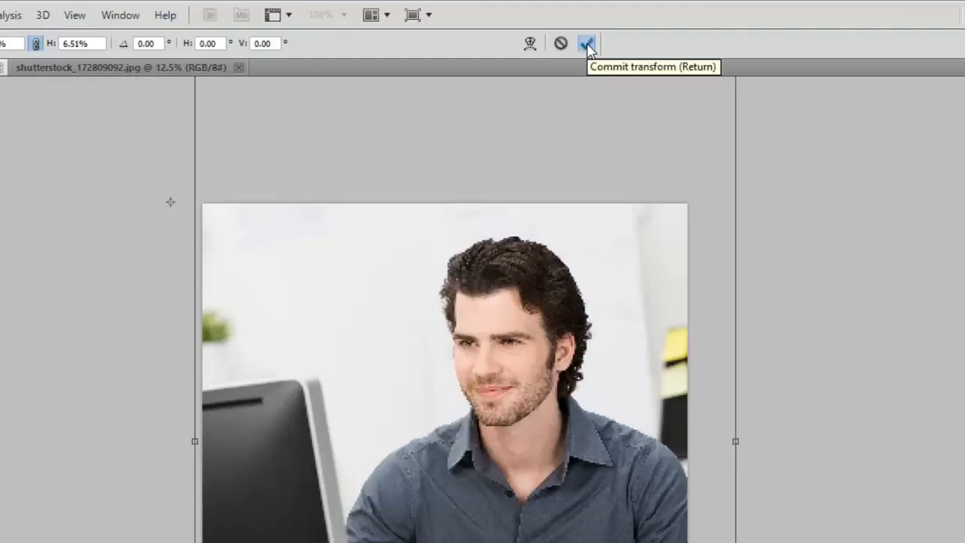
Step: Commit the resize and flatten passenger-research.png into a single Background layer
click(587, 43)
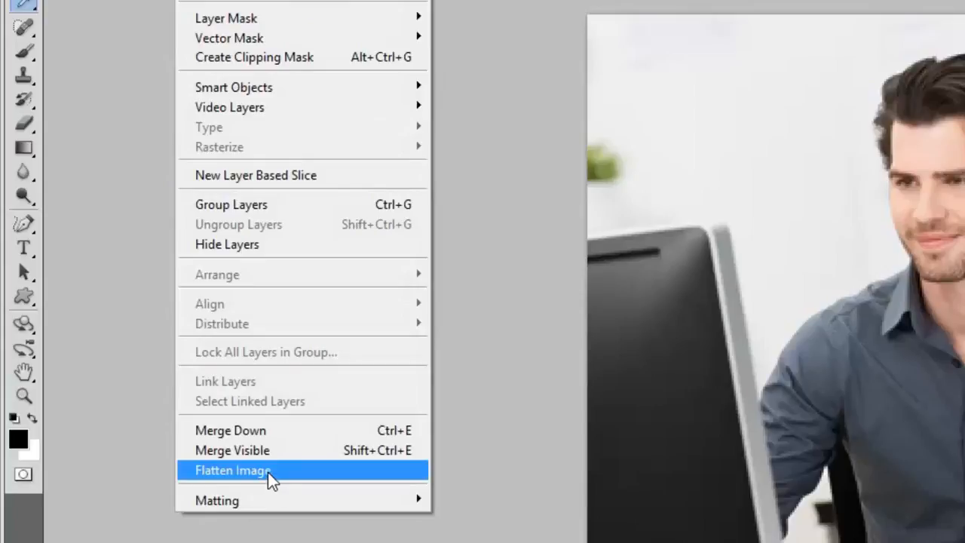
click(233, 471)
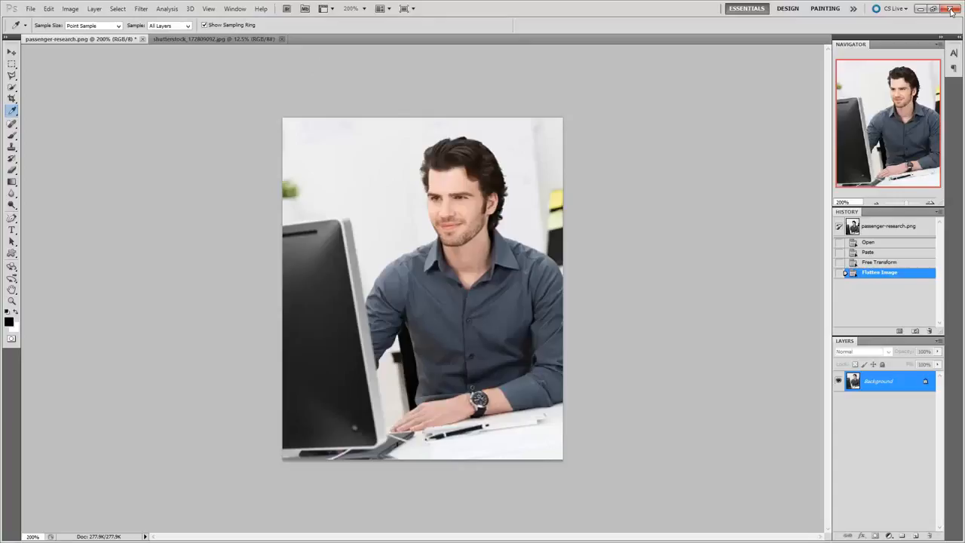
Step: Return to Captivate and confirm the updated clean passenger-research.png in Image Properties
click(952, 9)
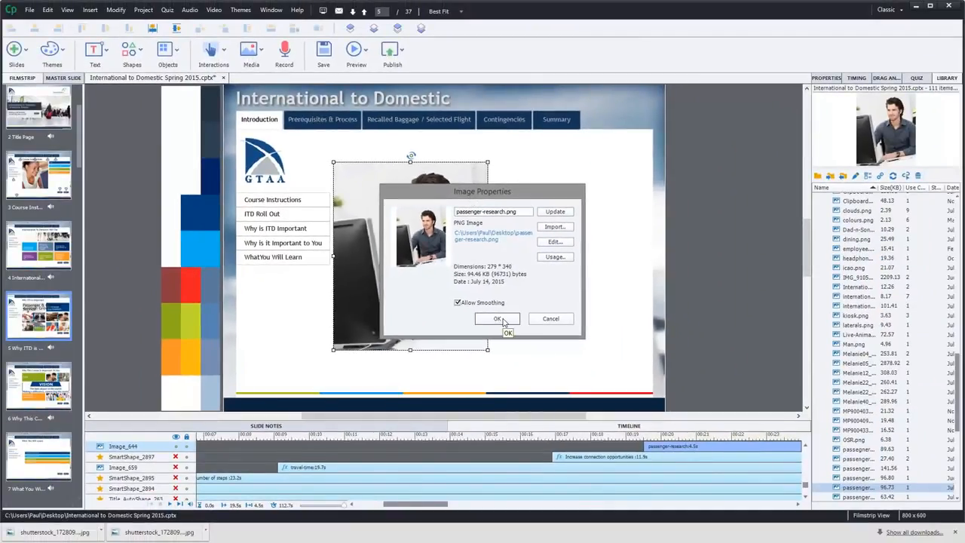
click(498, 318)
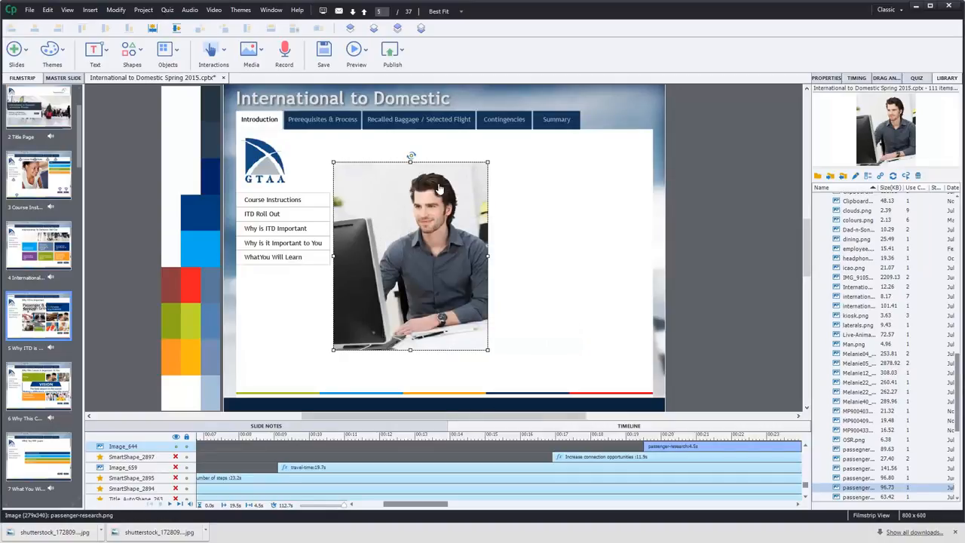